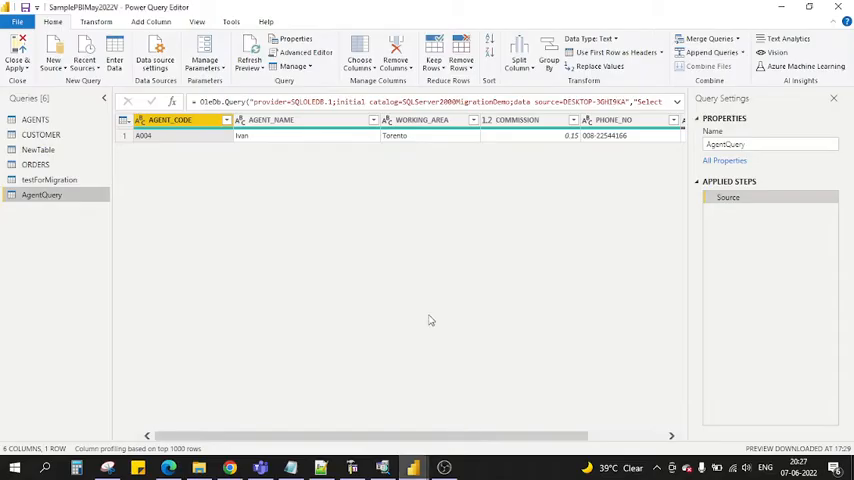
mouse_move(420, 296)
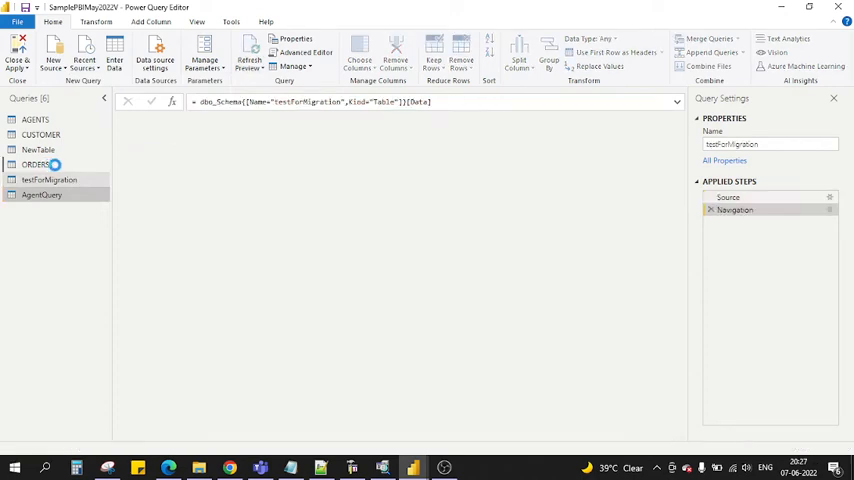
Select the AGENTS query to preview its twelve agent rows.
click(36, 120)
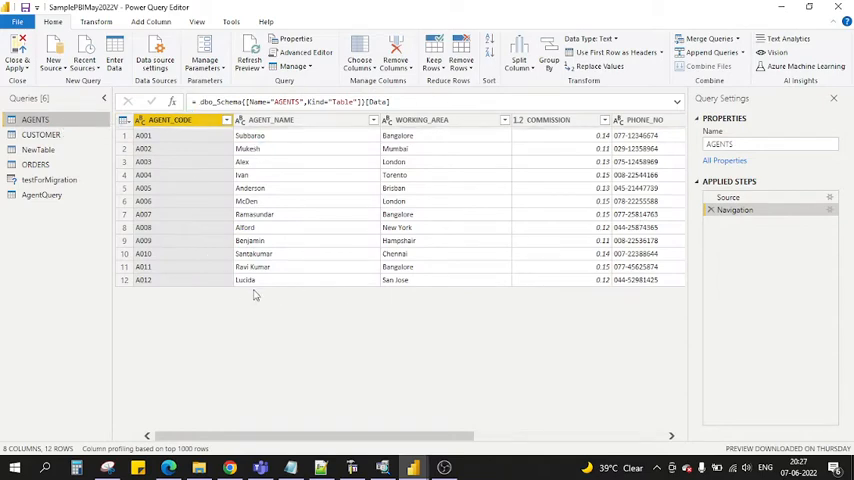
mouse_move(132, 316)
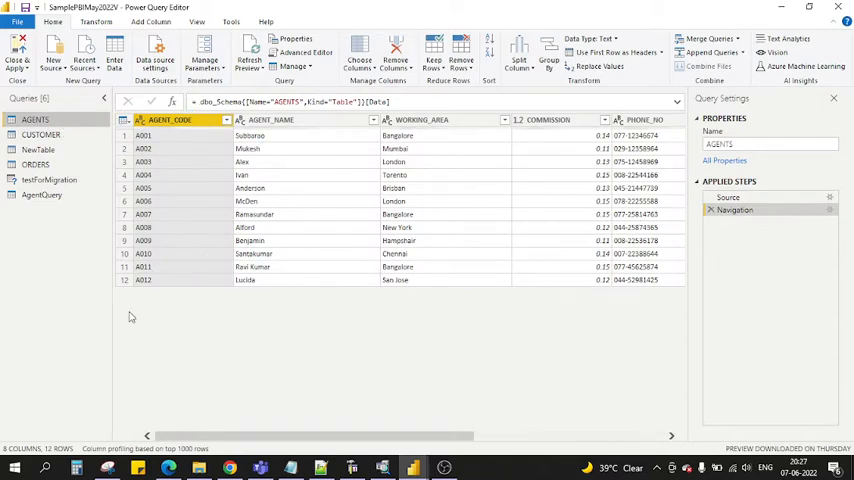
mouse_move(368, 192)
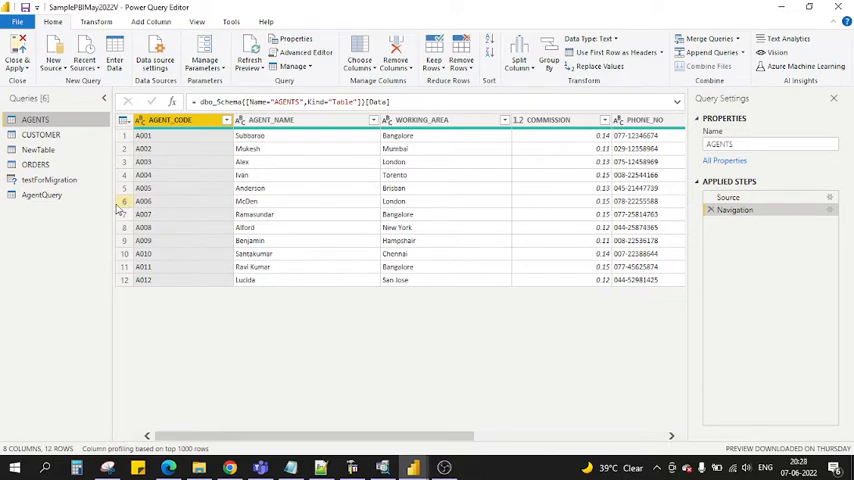
mouse_move(42, 196)
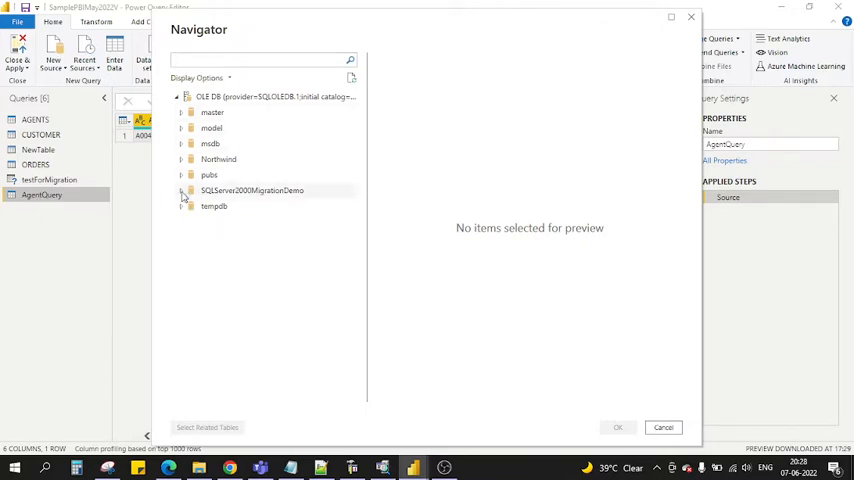
Add the AGENTS table from SQLServer2000MigrationDemo > dbo via the Navigator and confirm.
click(182, 190)
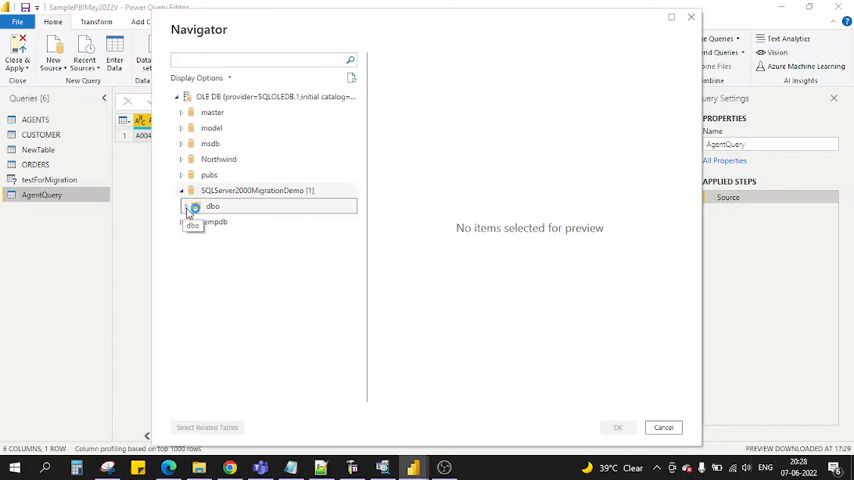
click(184, 206)
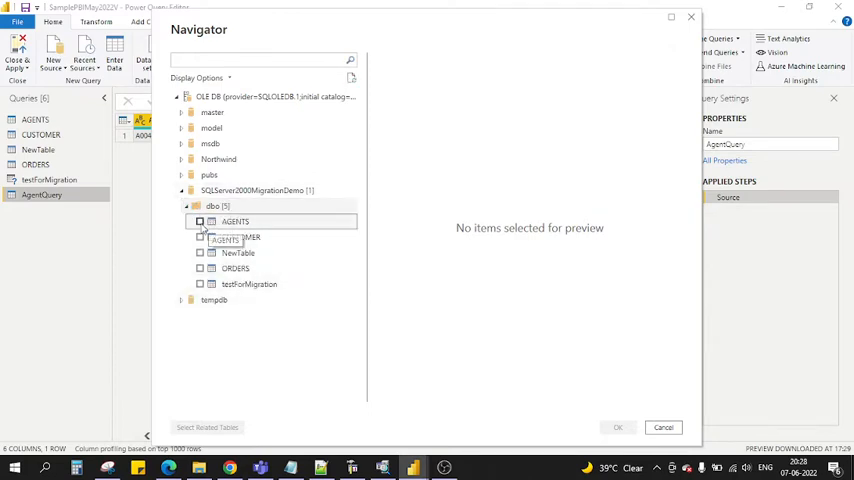
click(200, 220)
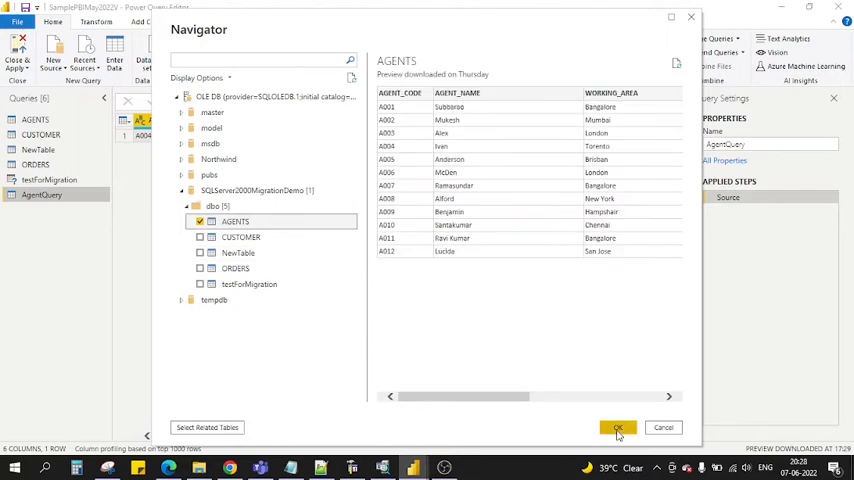
click(616, 428)
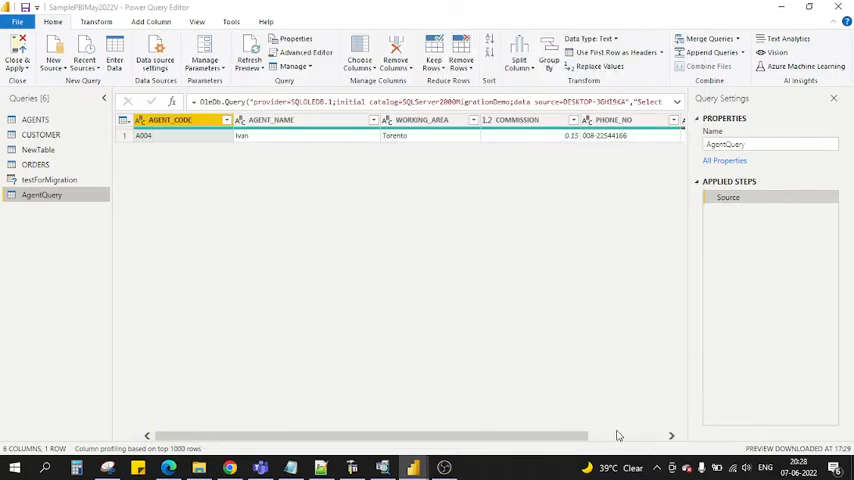
mouse_move(592, 318)
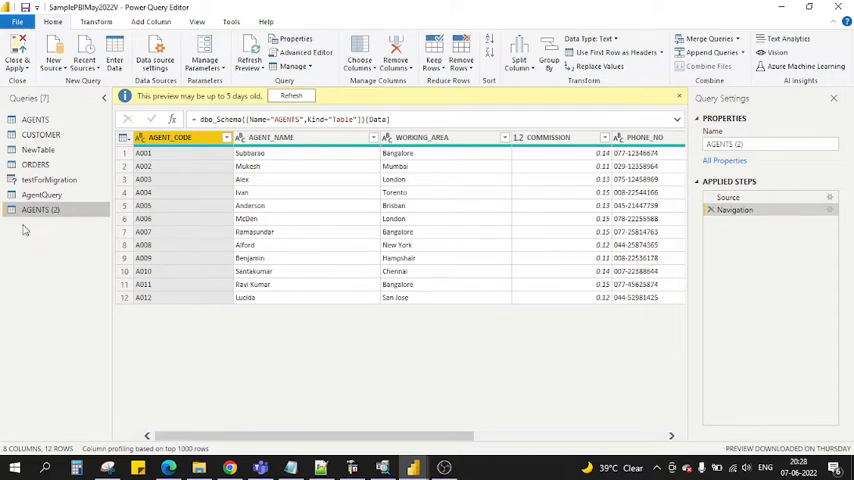
Rename the AGENTS (2) query to CustomSQL and bring up its M script in Advanced Editor.
right_click(40, 208)
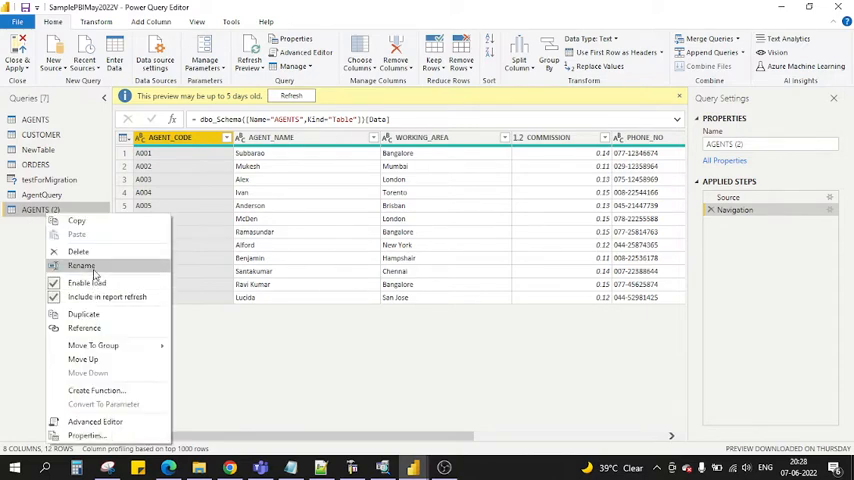
click(80, 264)
text(Custom)
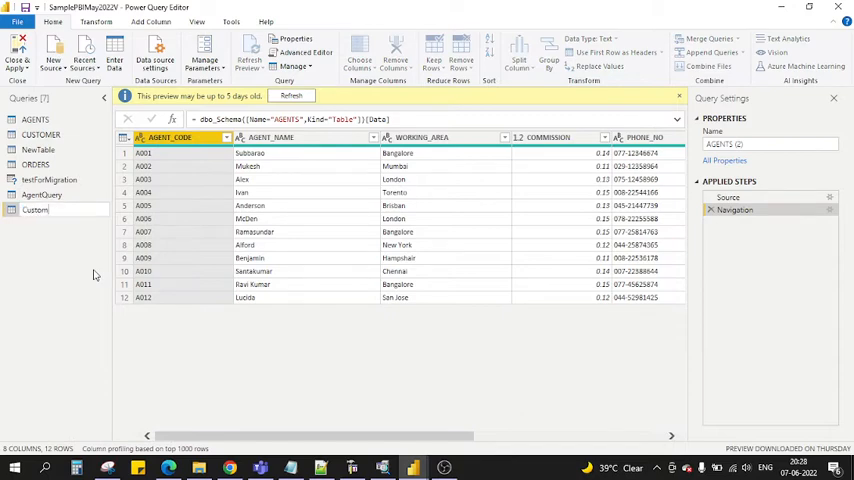
text(SQL)
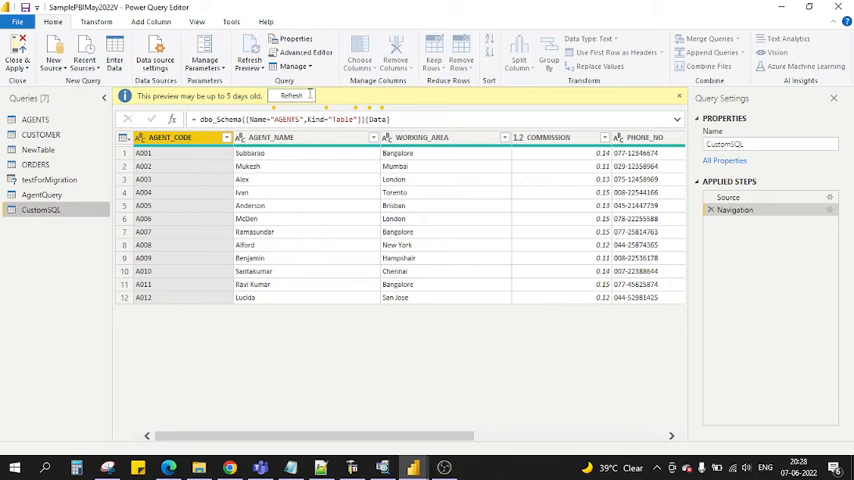
click(304, 52)
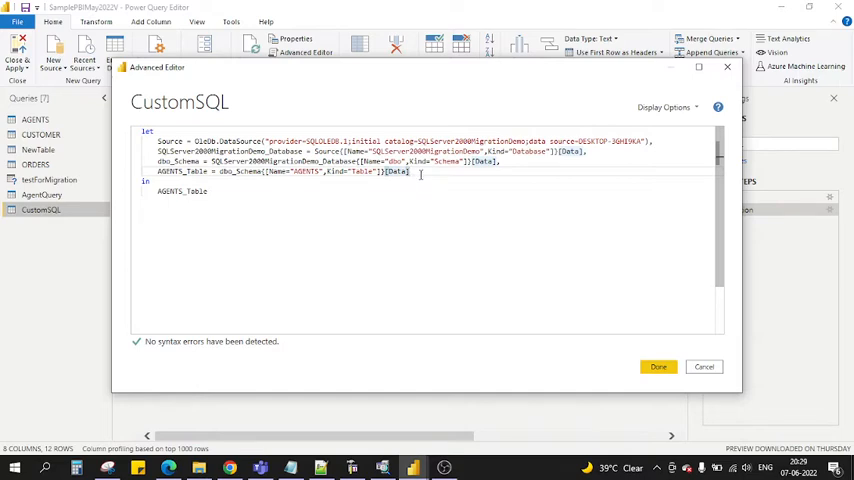
Delete the navigation steps after Source and begin a new Result line for the native query.
drag(156, 152, 410, 172)
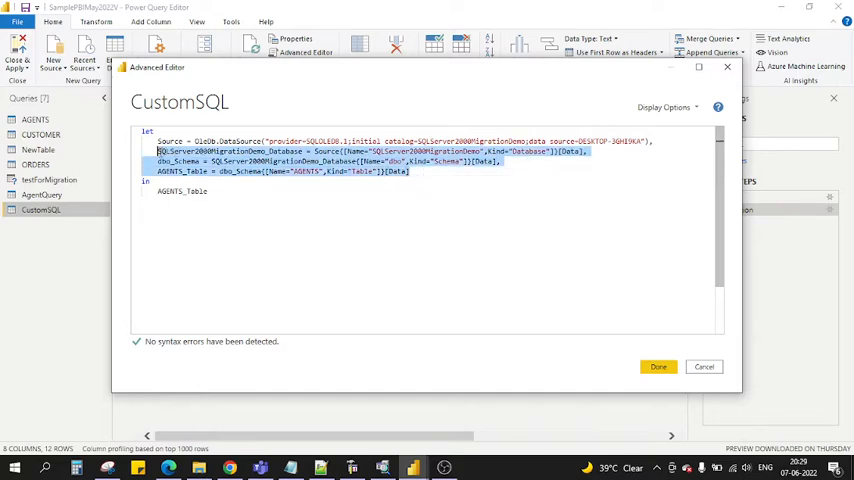
key(Delete)
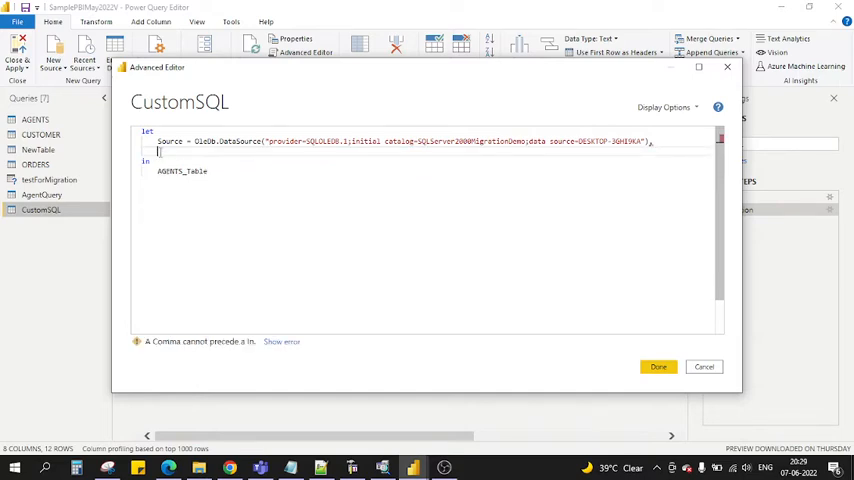
text(Result)
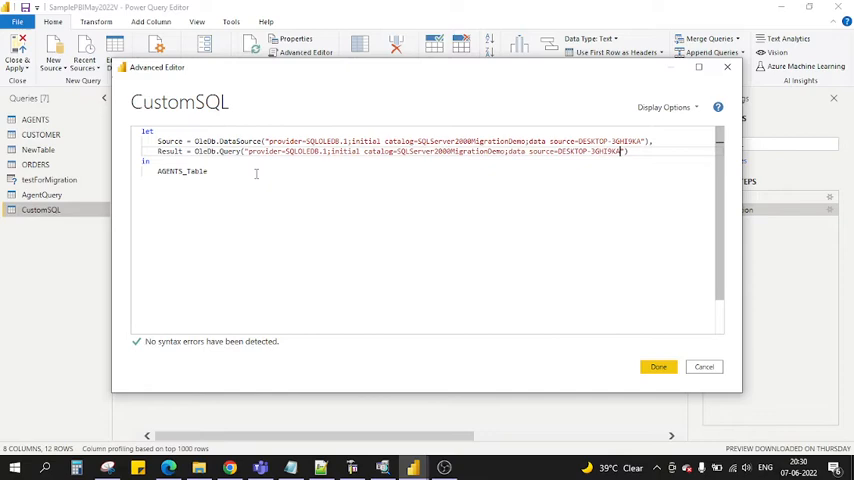
Append a WHERE Agent_Code filter to the Select and return Result instead of AGENTS_Table.
text(,"Select * from dbo.Agents)
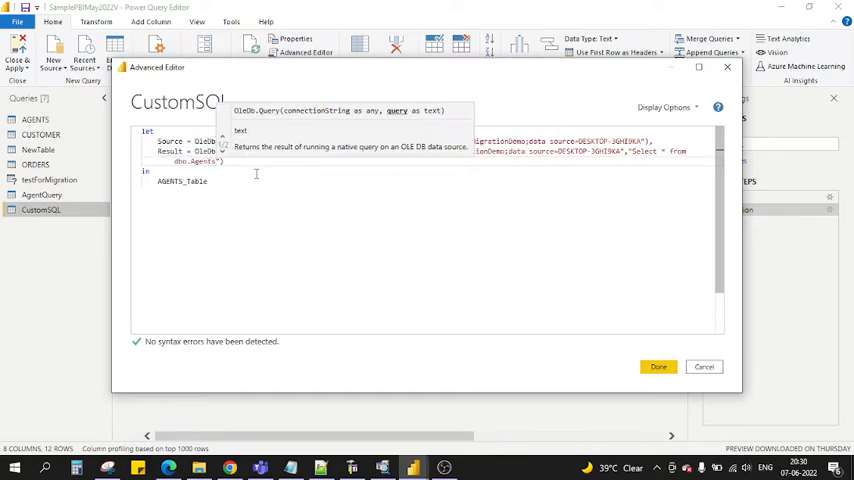
text(where Agent_Code = 'A005)
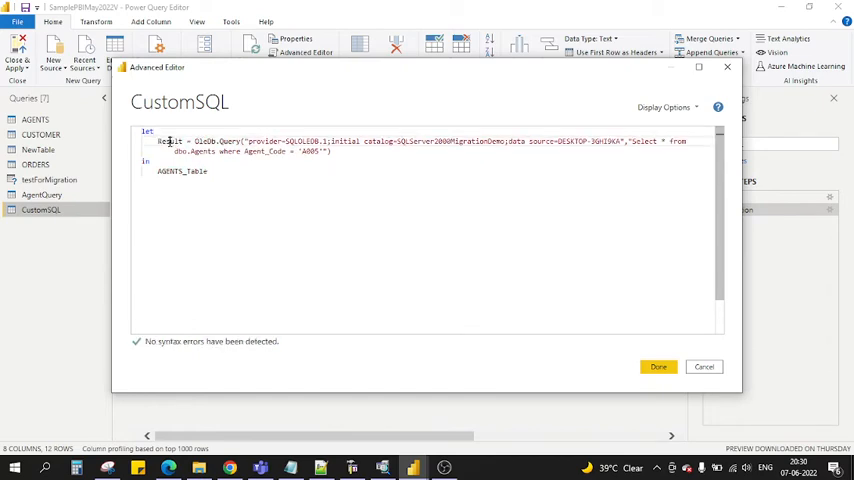
double_click(170, 140)
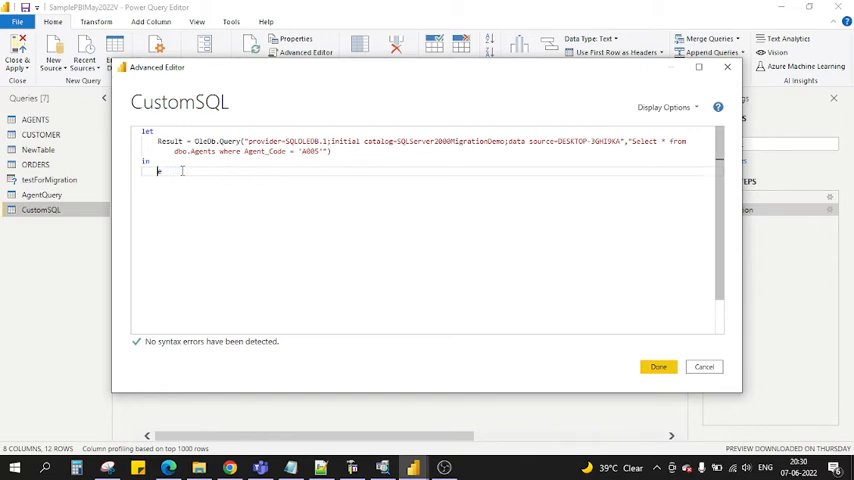
text(Result)
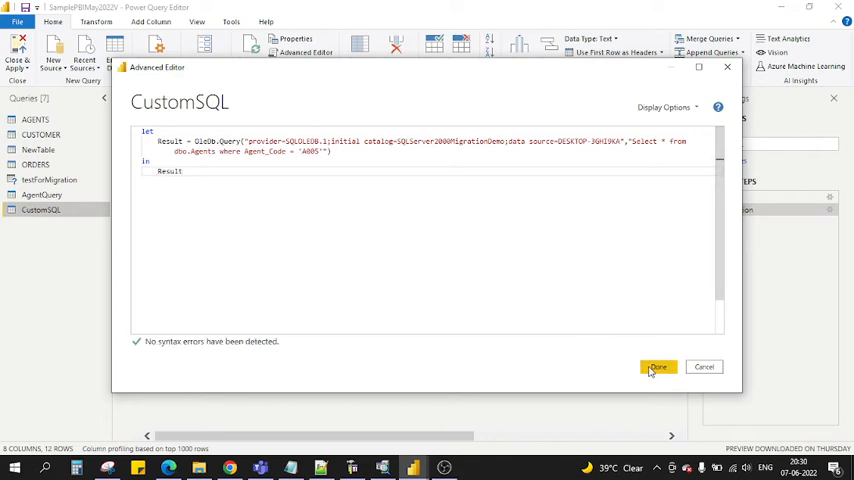
Apply the edited code and grant permission to run the native query, loading one agent row.
click(656, 366)
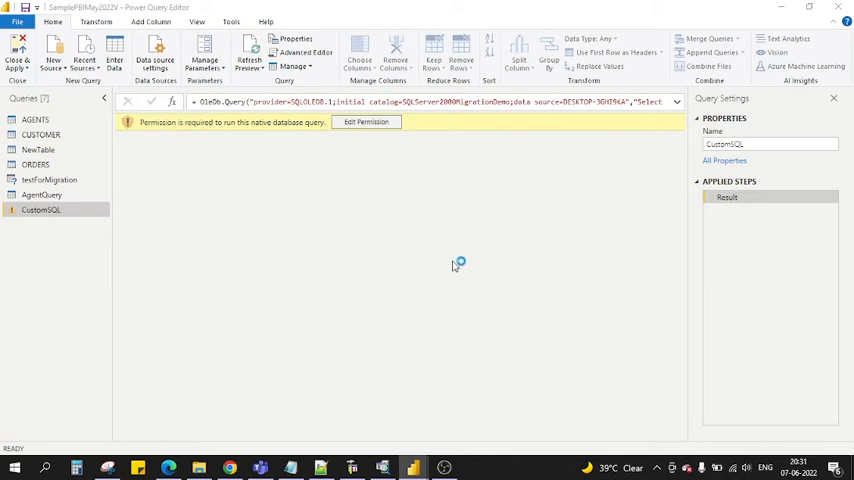
click(366, 120)
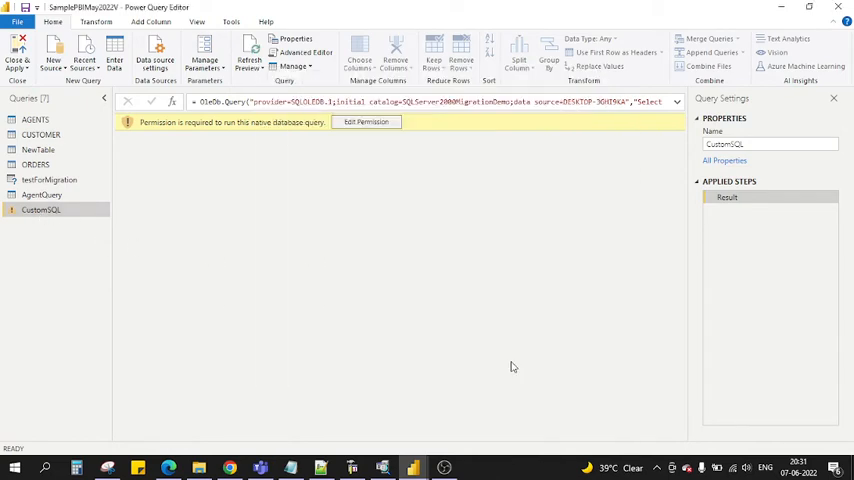
click(368, 120)
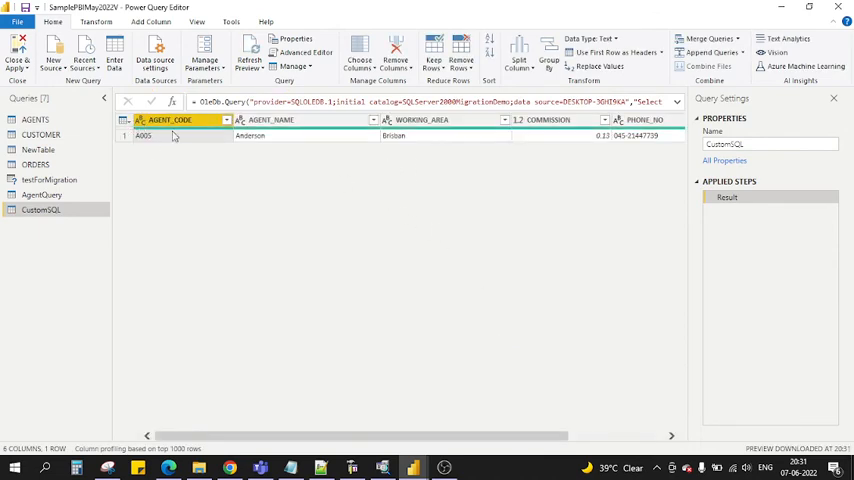
mouse_move(140, 138)
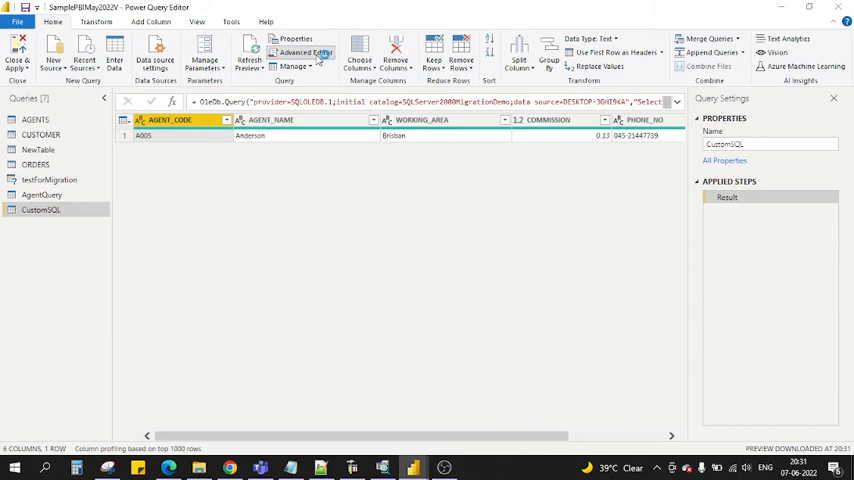
Edit the WHERE clause to Agent_Code in ('A001','A007') in Advanced Editor and apply it.
click(308, 52)
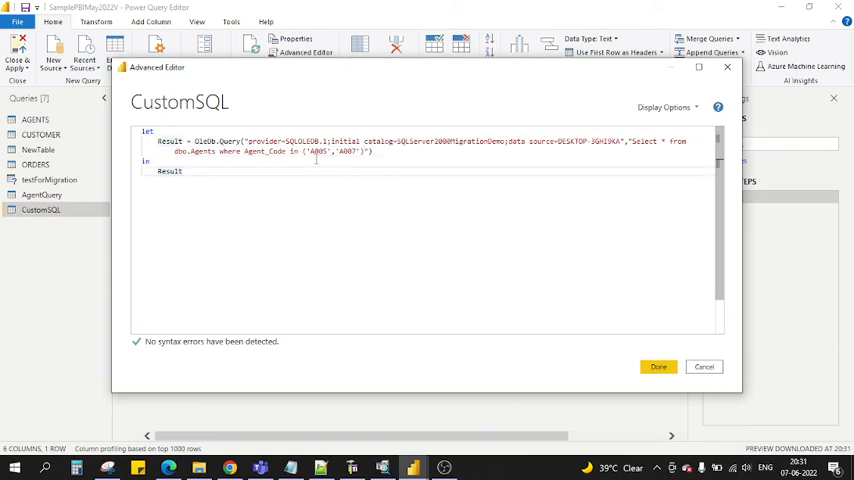
click(656, 366)
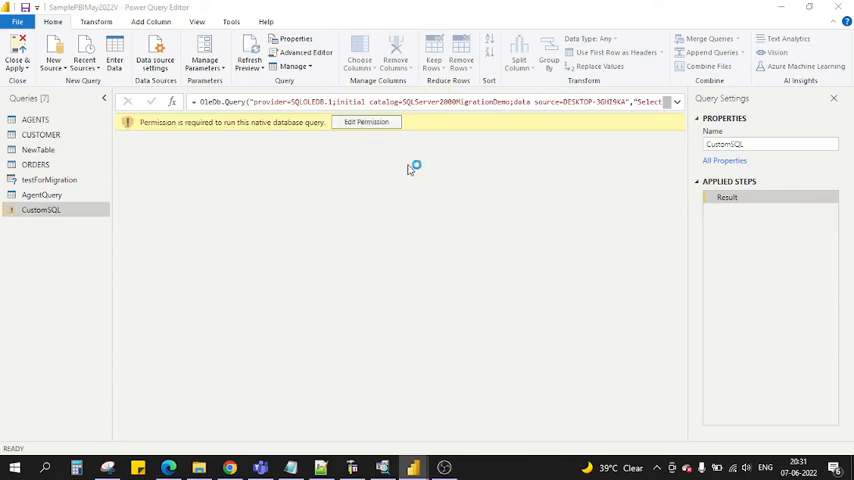
Grant permission and run the updated native query so two agent rows load.
click(366, 120)
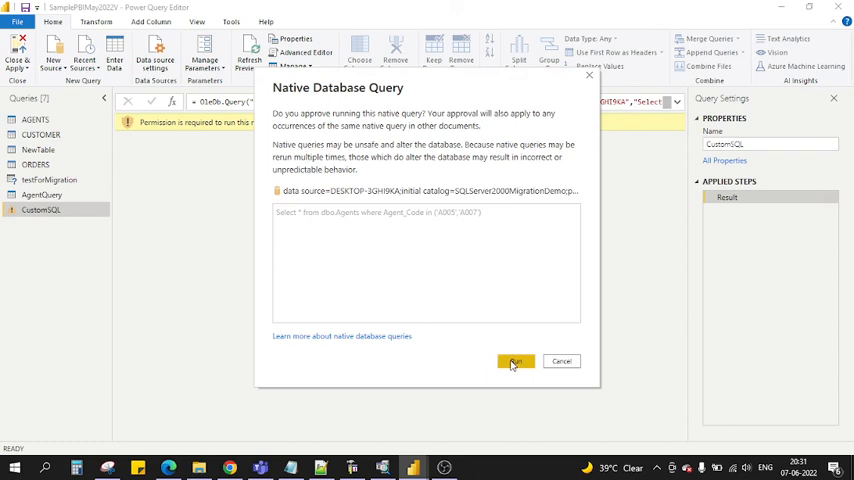
click(516, 360)
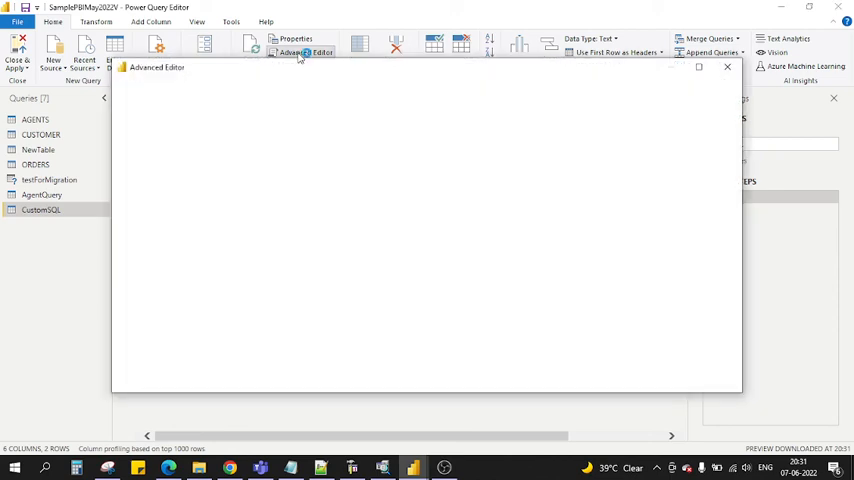
Reopen CustomSQL's M code in Advanced Editor to review the two-code OleDb.Query filter.
click(304, 52)
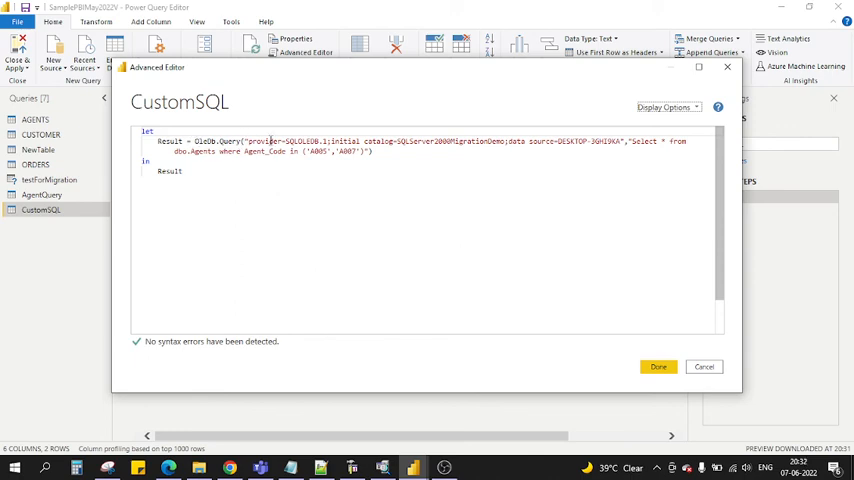
click(634, 140)
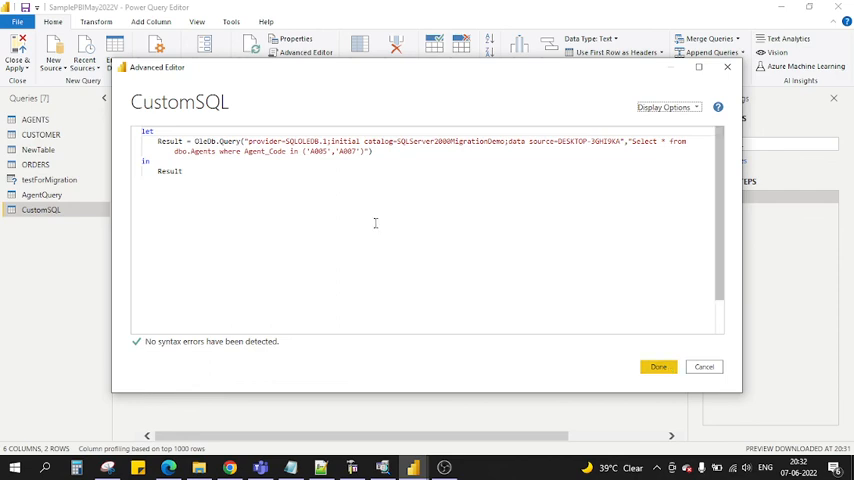
mouse_move(336, 214)
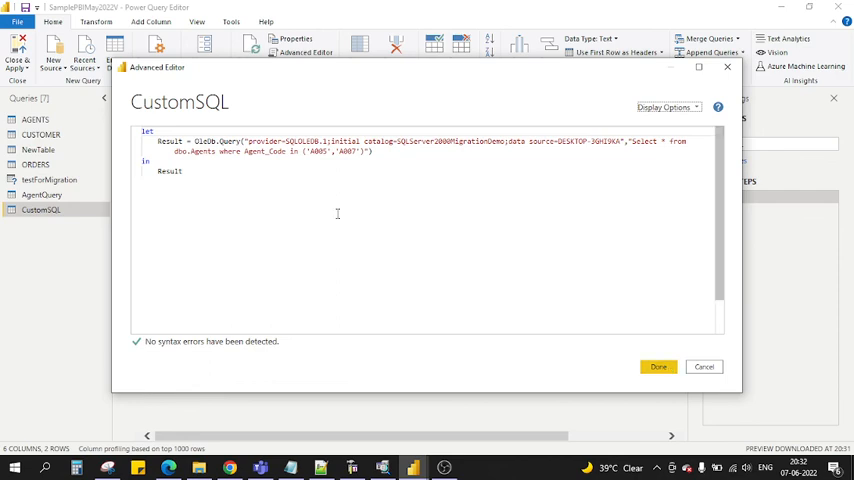